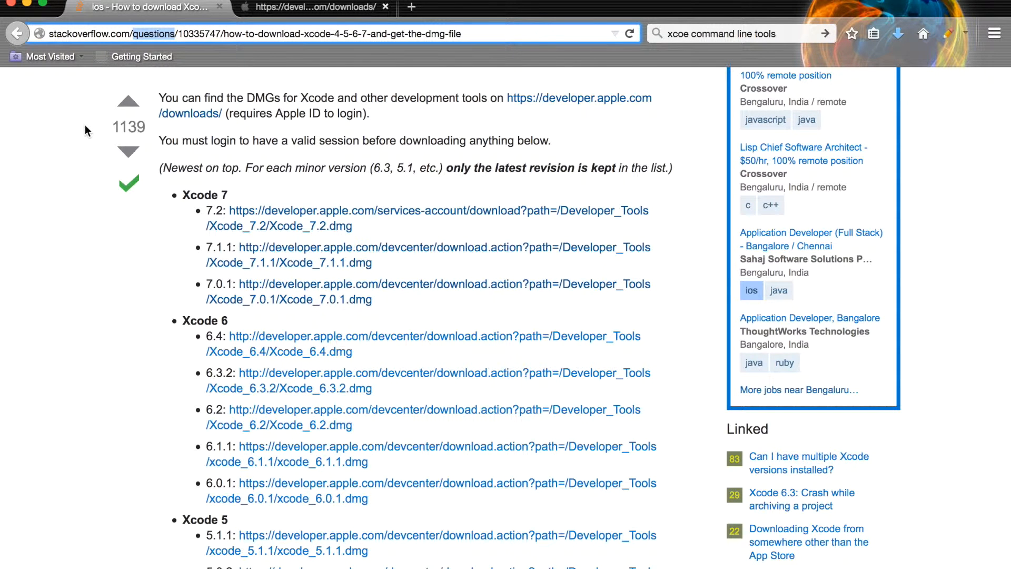
mouse_move(189, 218)
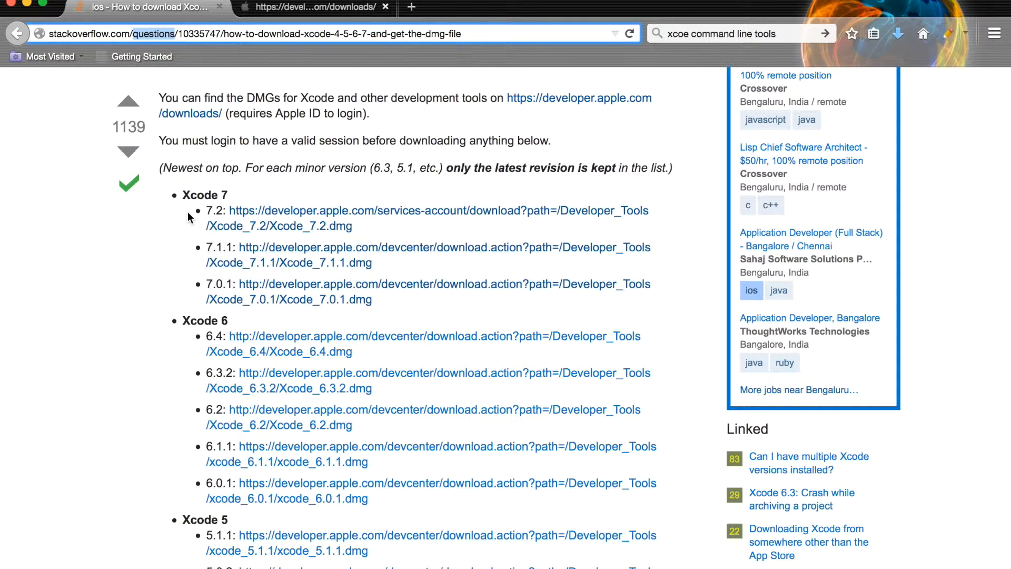
mouse_move(255, 222)
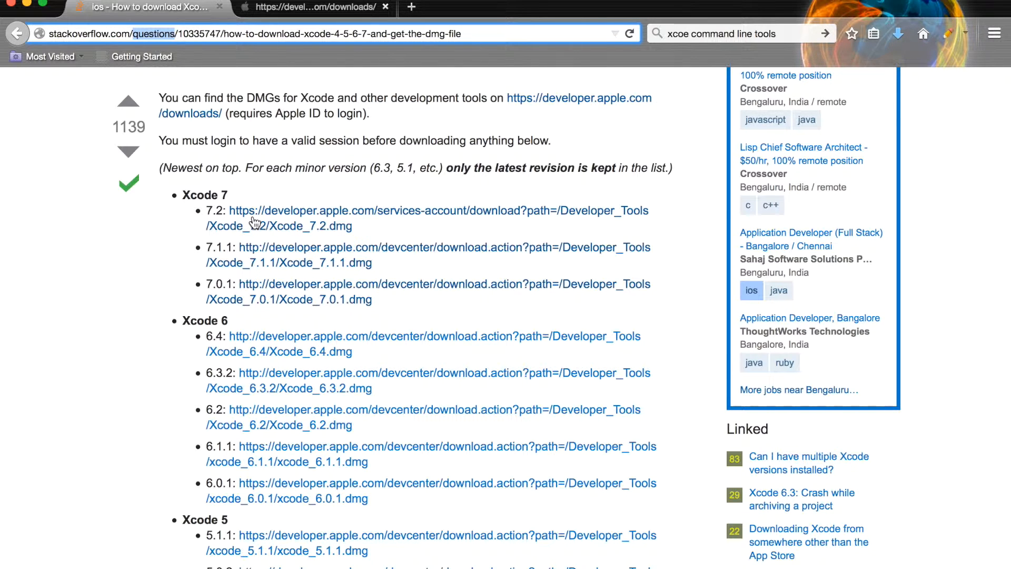
mouse_move(187, 219)
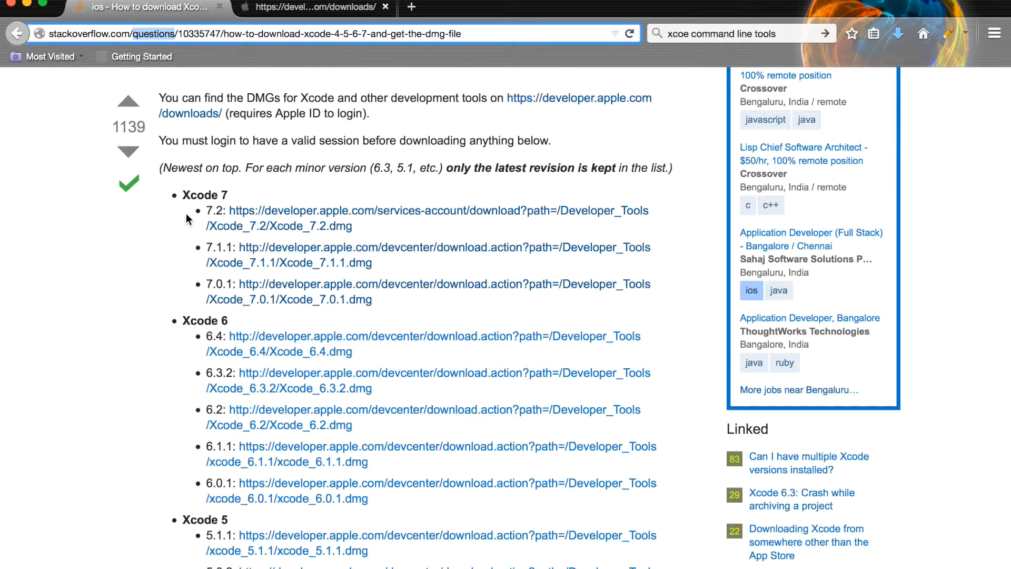
Locate the Xcode 7.2 DMG link and dismiss its Xcode_7.2.dmg download prompt.
scroll("down", 3)
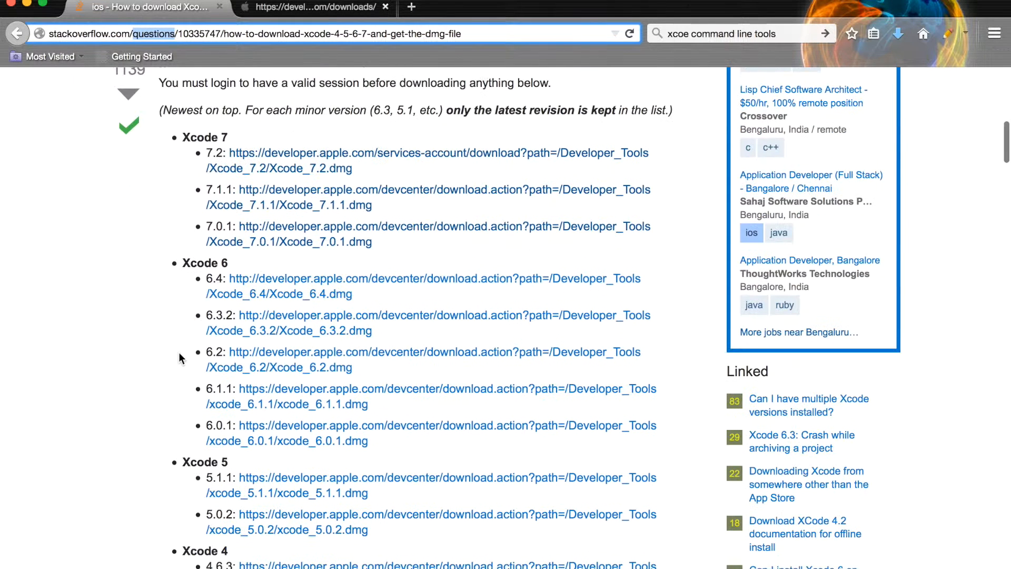
scroll("down", 3)
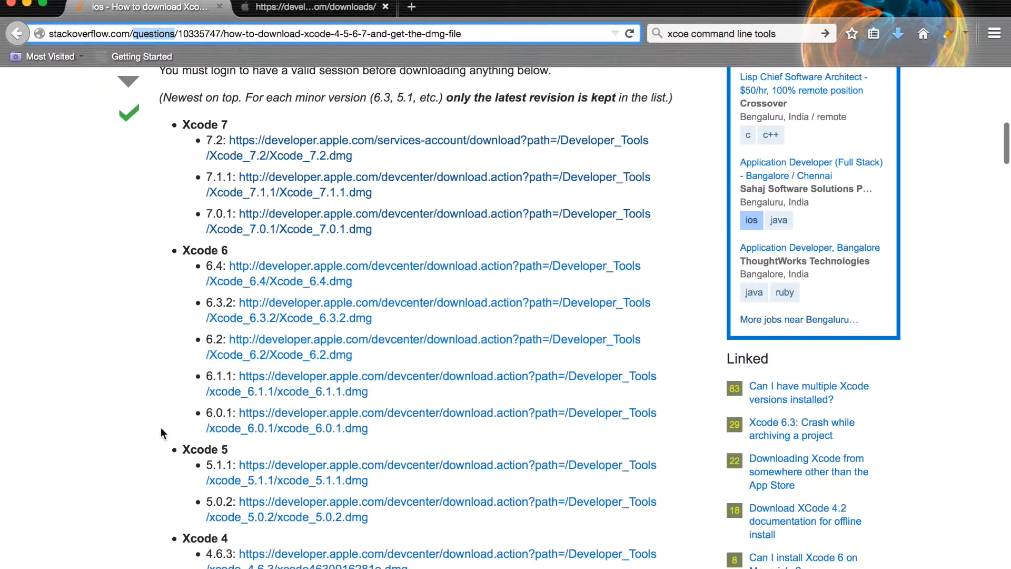
scroll("down", 3)
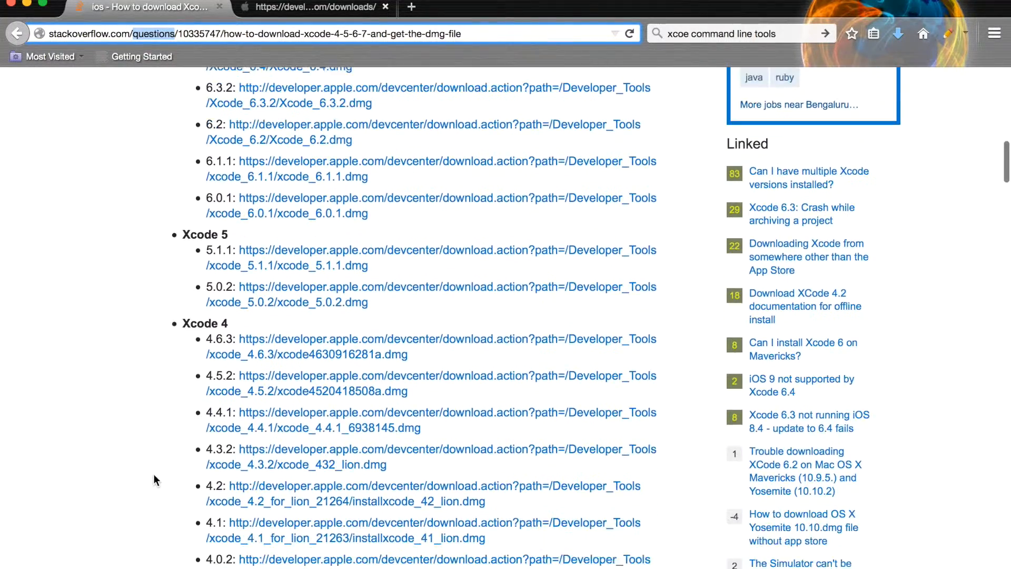
scroll("up", 3)
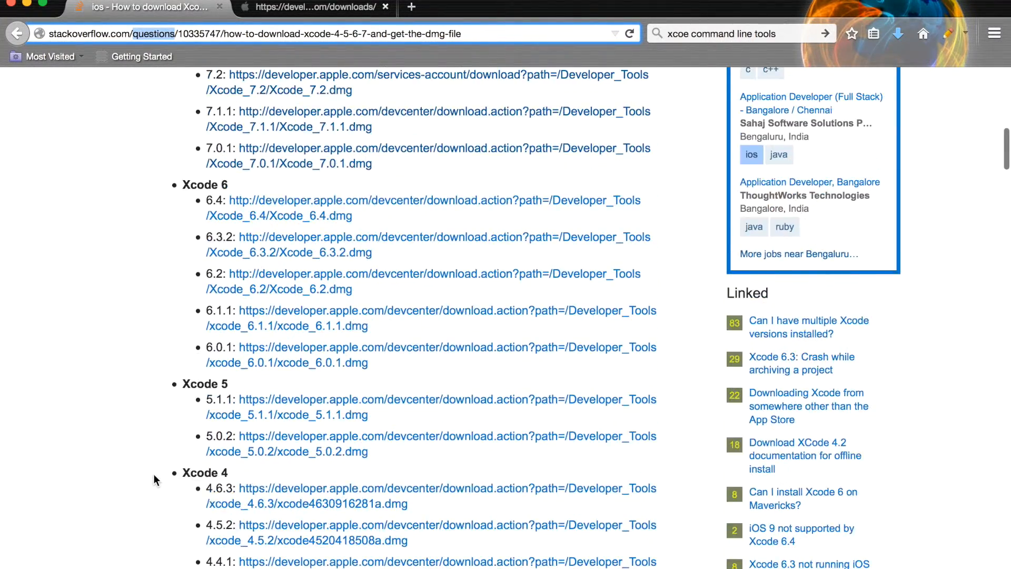
scroll("up", 3)
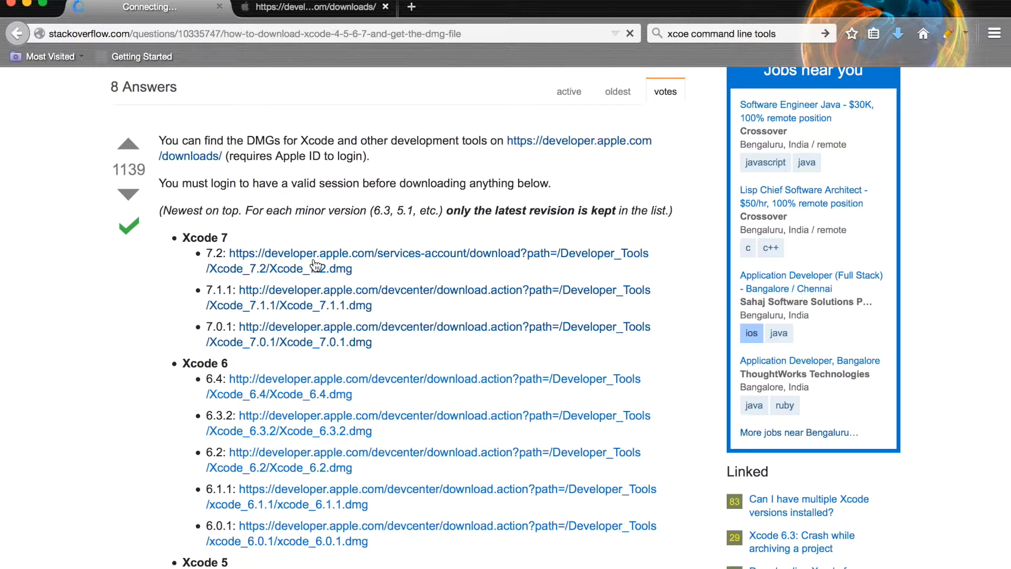
left_click(278, 252)
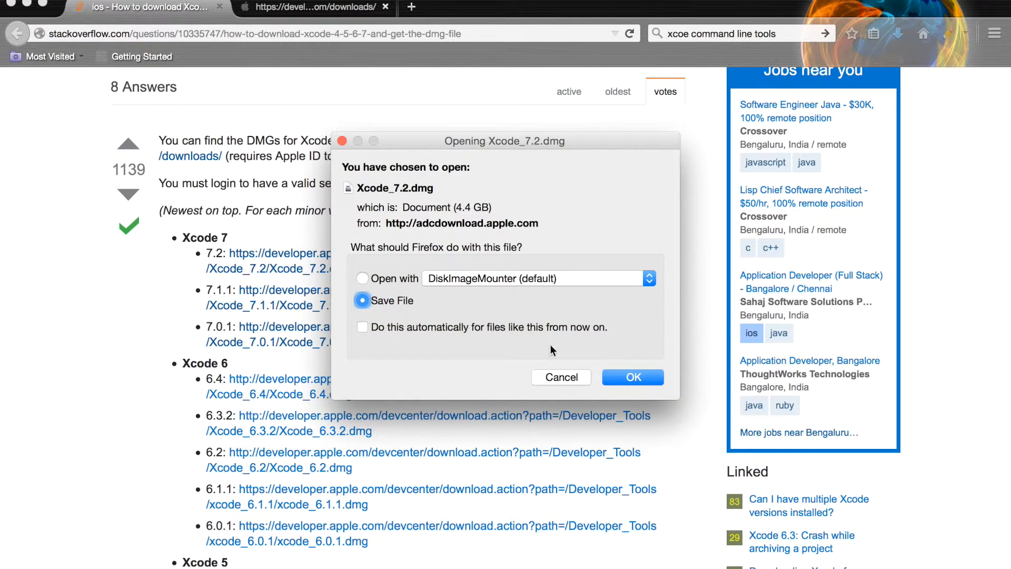
mouse_move(558, 382)
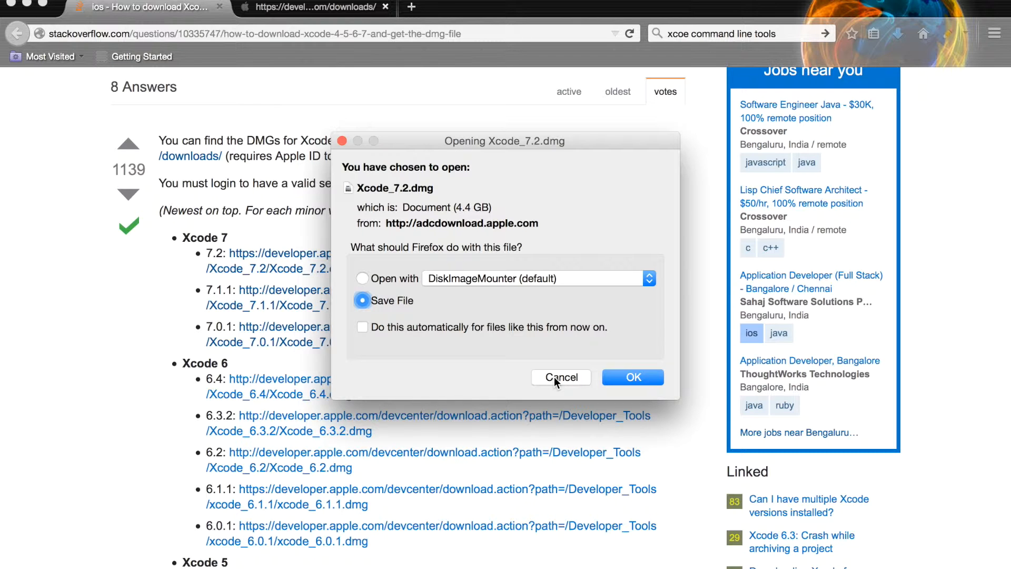
left_click(560, 377)
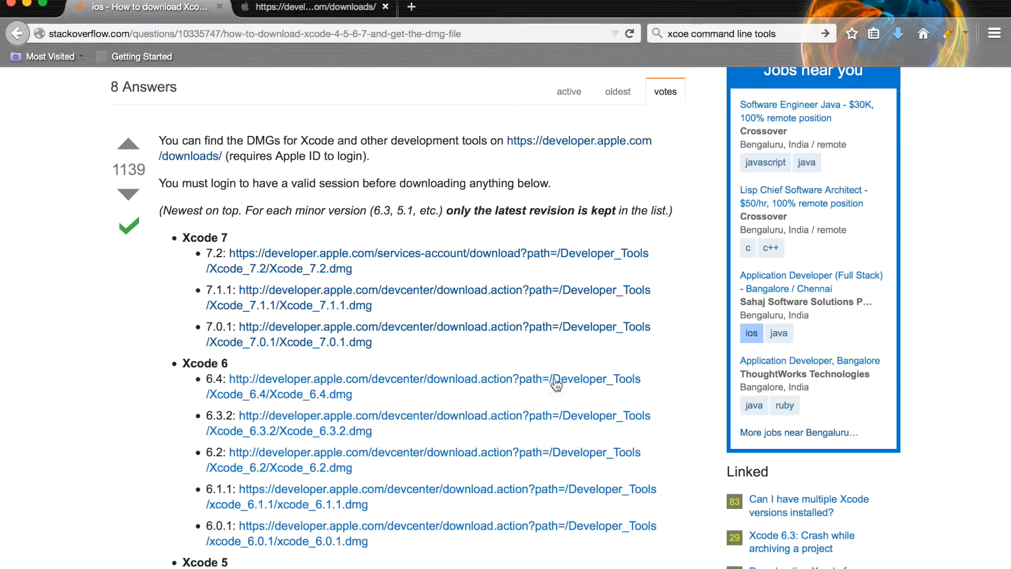
mouse_move(280, 7)
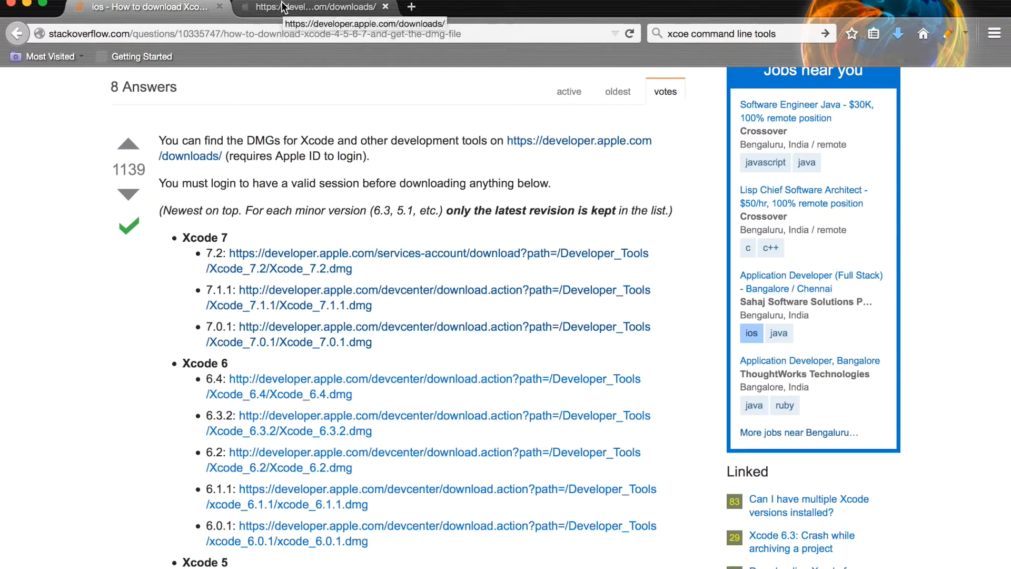
Return to the Apple Developer Downloads list and collapse the Command Line Tools OS X 10.10 row.
left_click(312, 7)
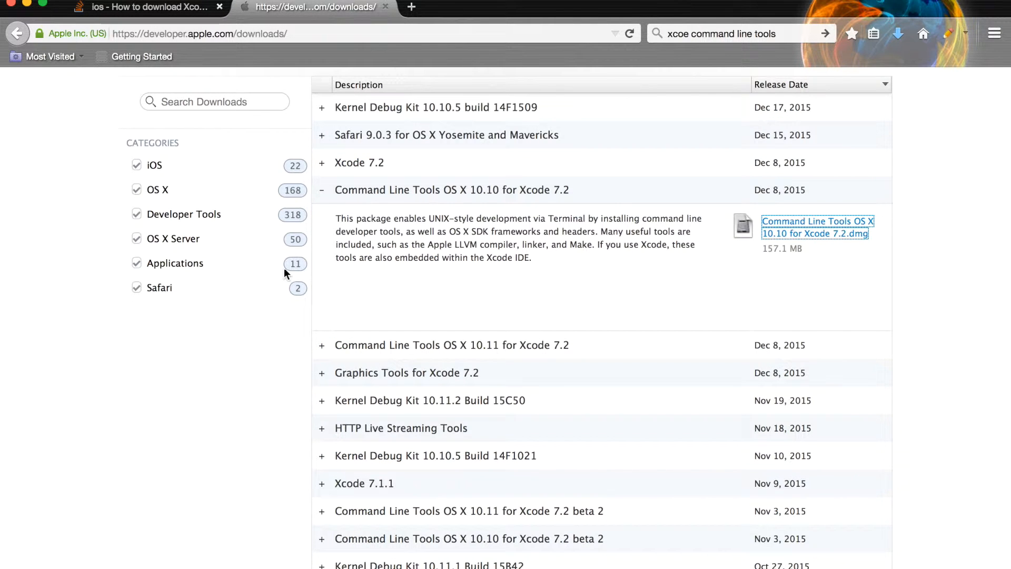
left_click(321, 190)
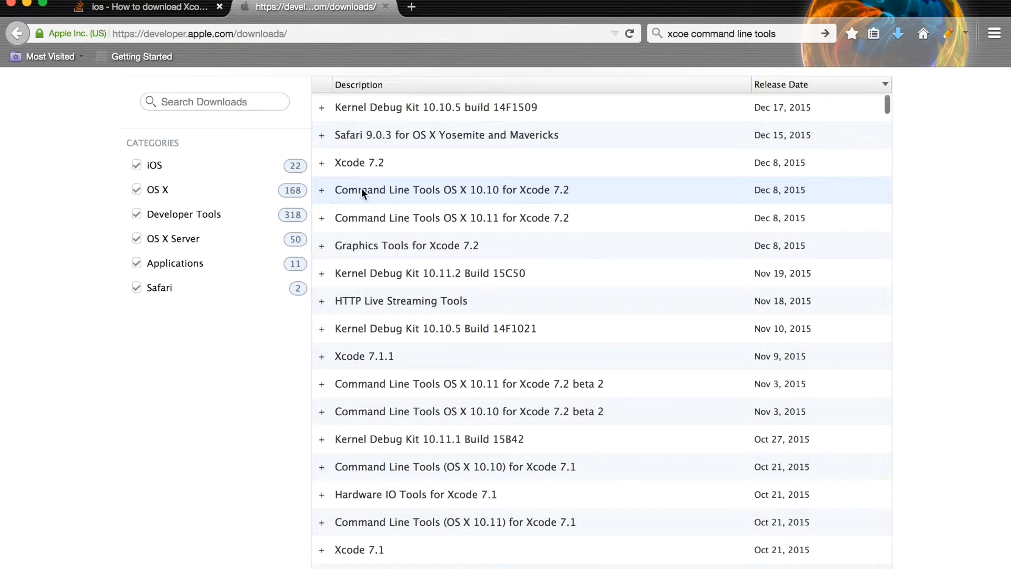
mouse_move(381, 225)
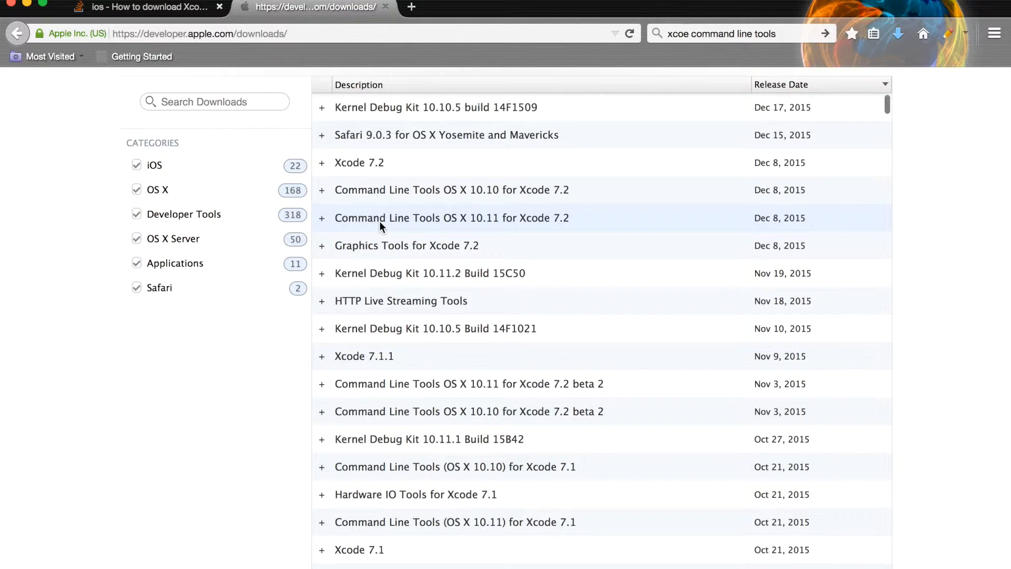
mouse_move(366, 278)
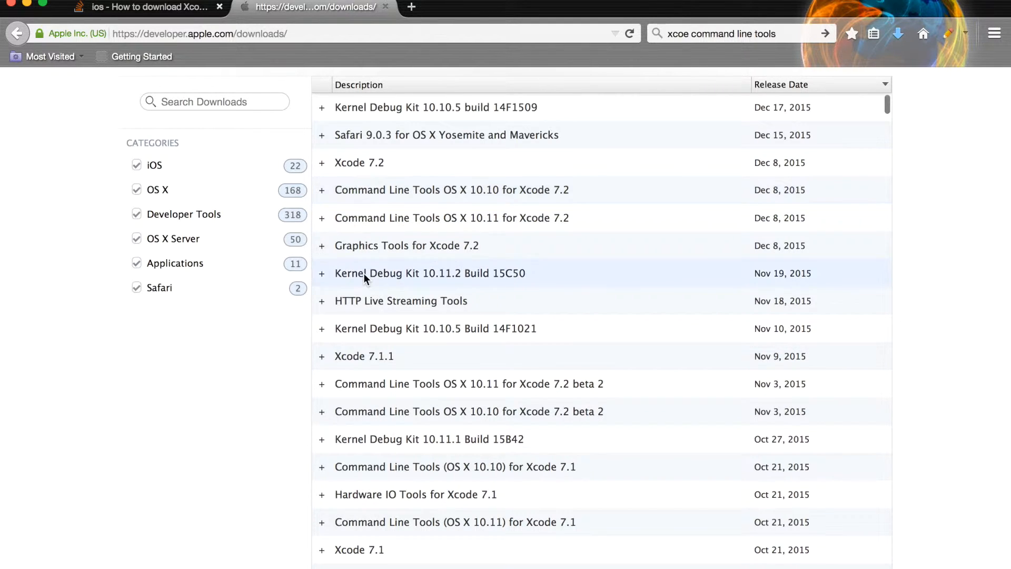
mouse_move(356, 344)
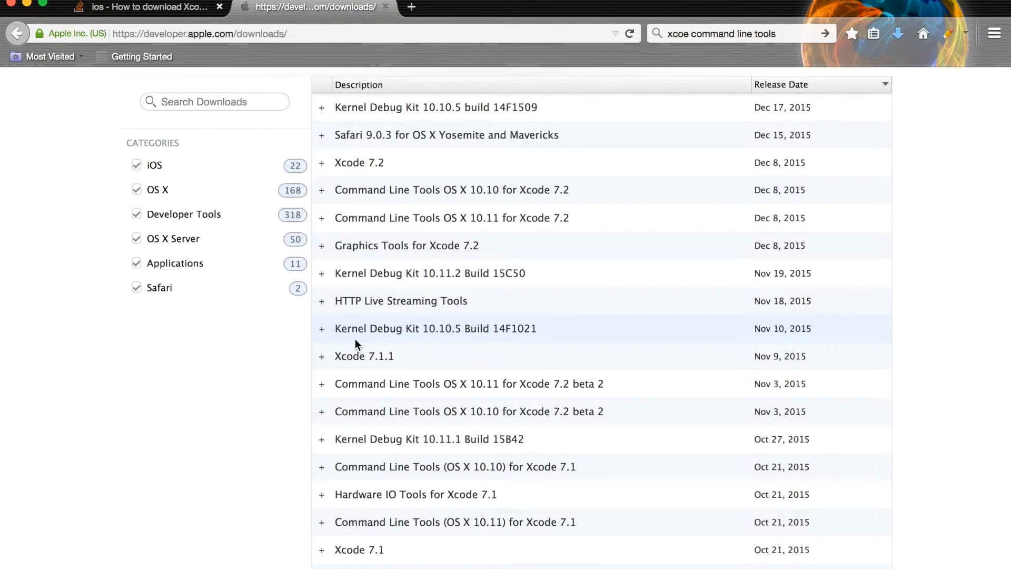
mouse_move(383, 218)
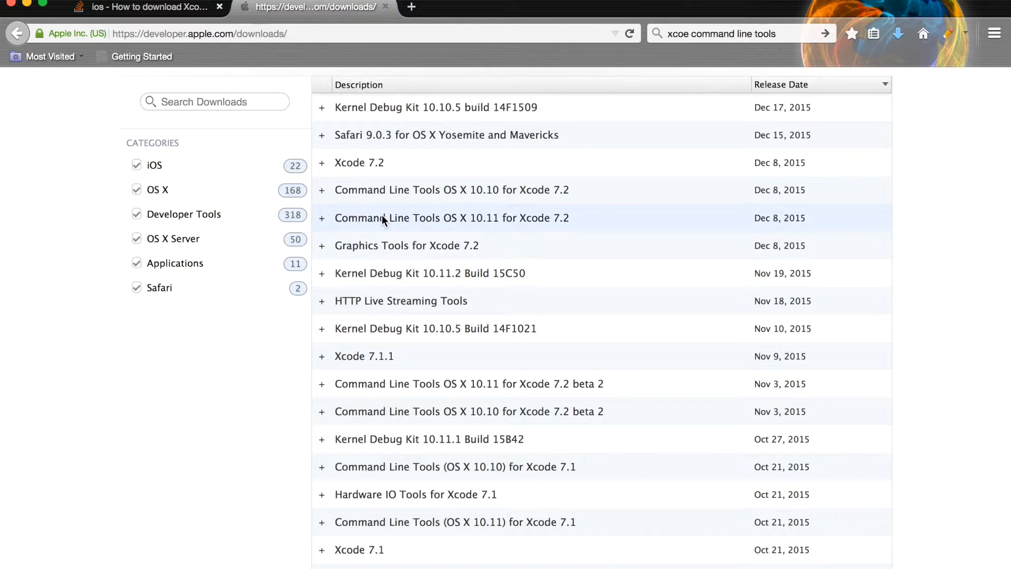
mouse_move(129, 69)
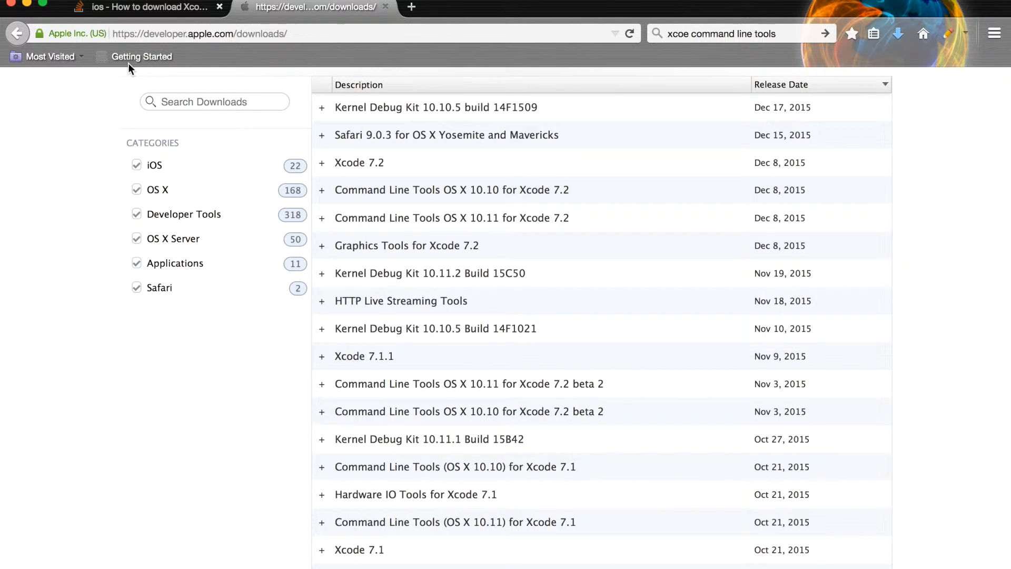
Confirm via About This Mac that the system runs OS X Yosemite 10.10.5.
left_click(12, 6)
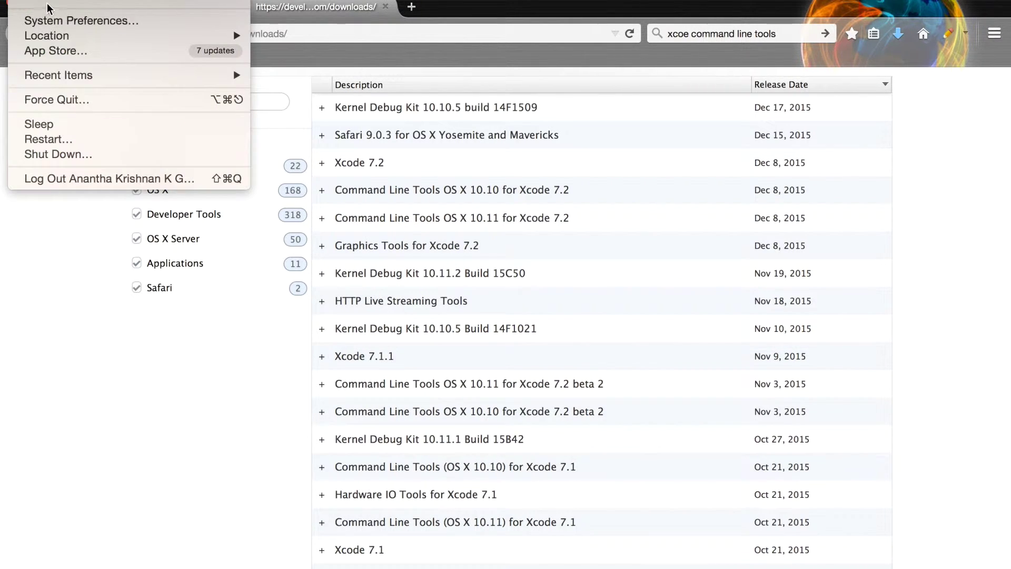
left_click(64, 7)
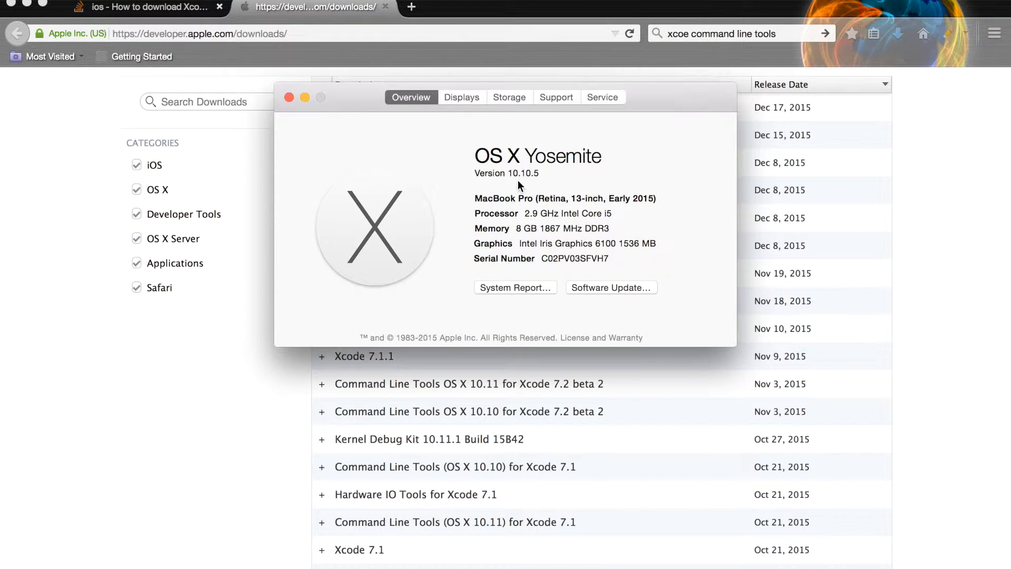
left_click(290, 98)
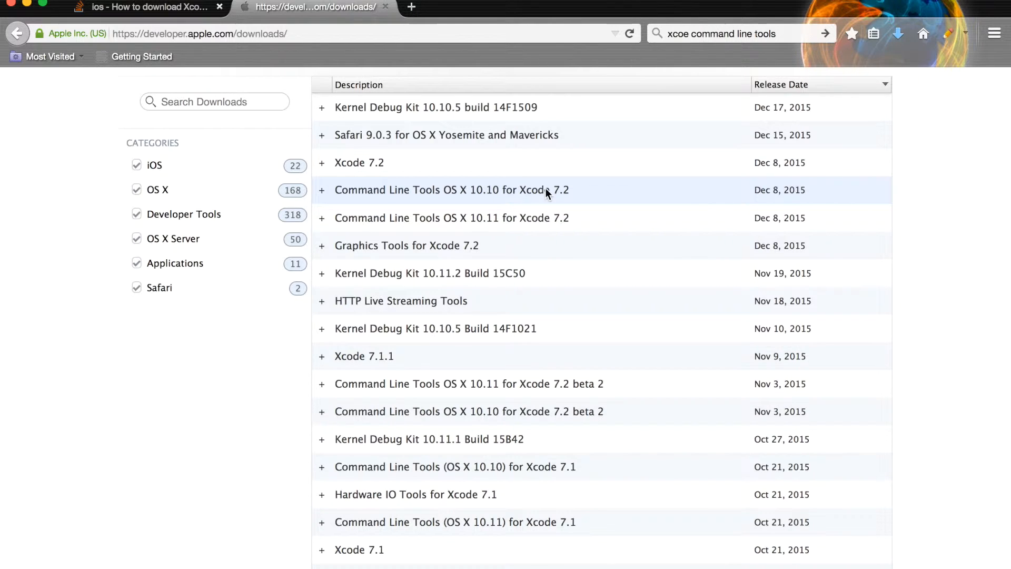
mouse_move(343, 196)
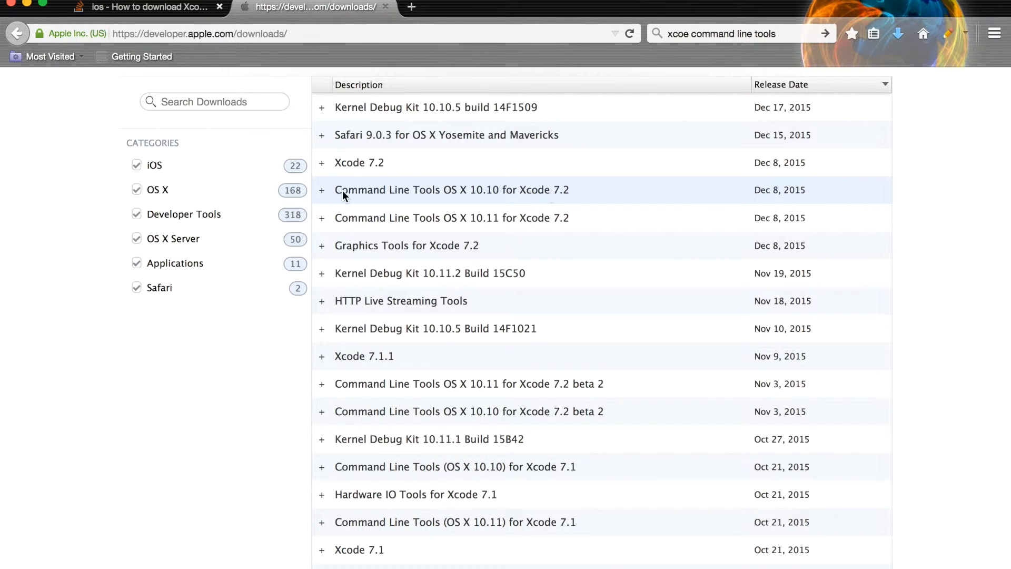
Expand Command Line Tools OS X 10.10 for Xcode 7.2, start its DMG download and cancel the prompt.
left_click(322, 189)
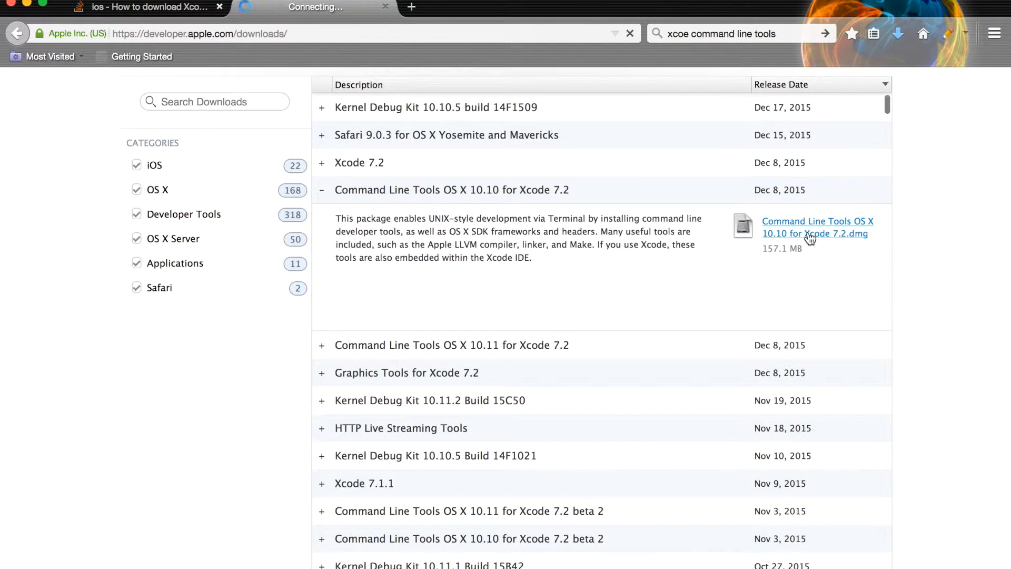
left_click(819, 227)
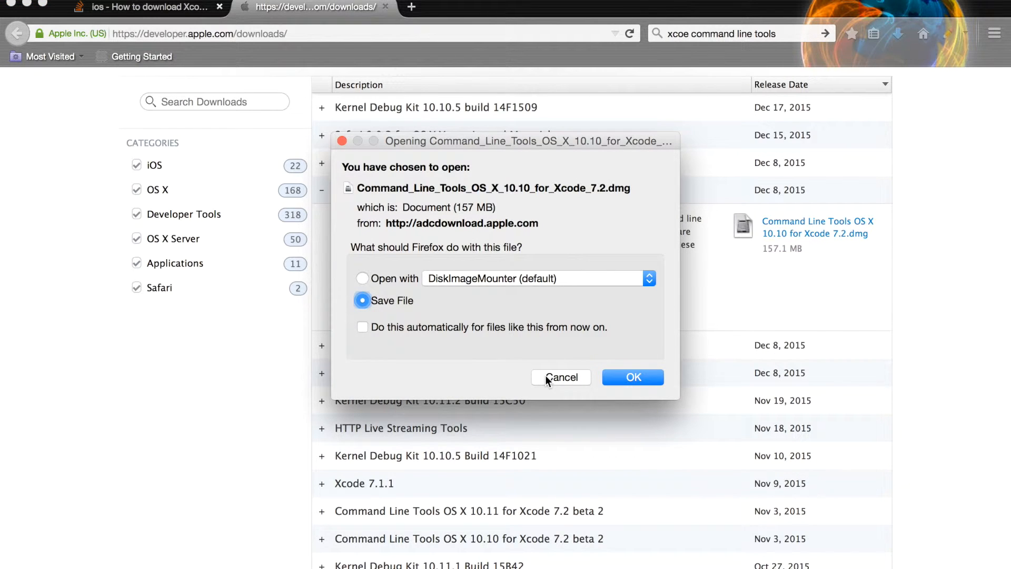
left_click(633, 377)
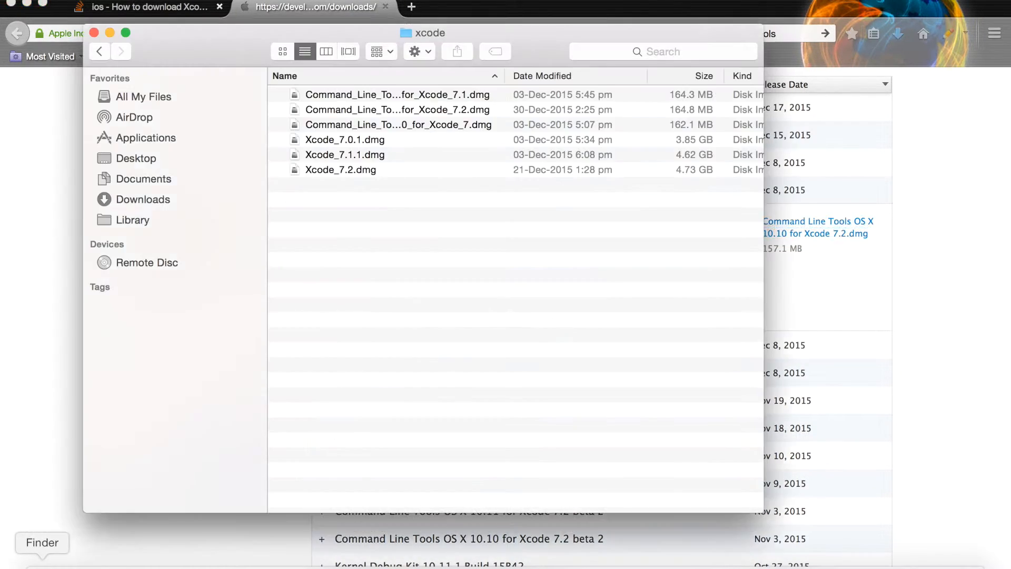
left_click(340, 170)
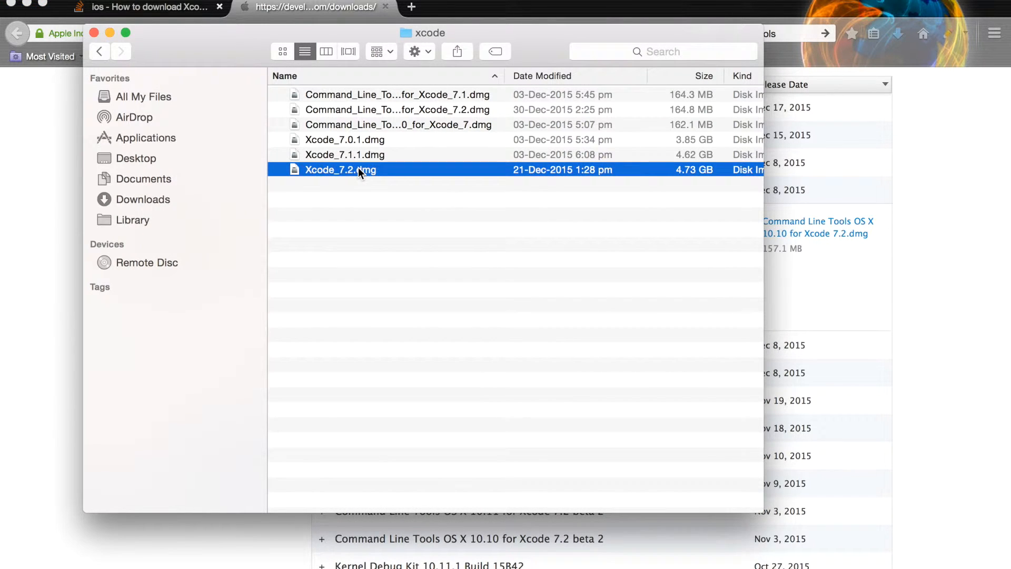
mouse_move(402, 106)
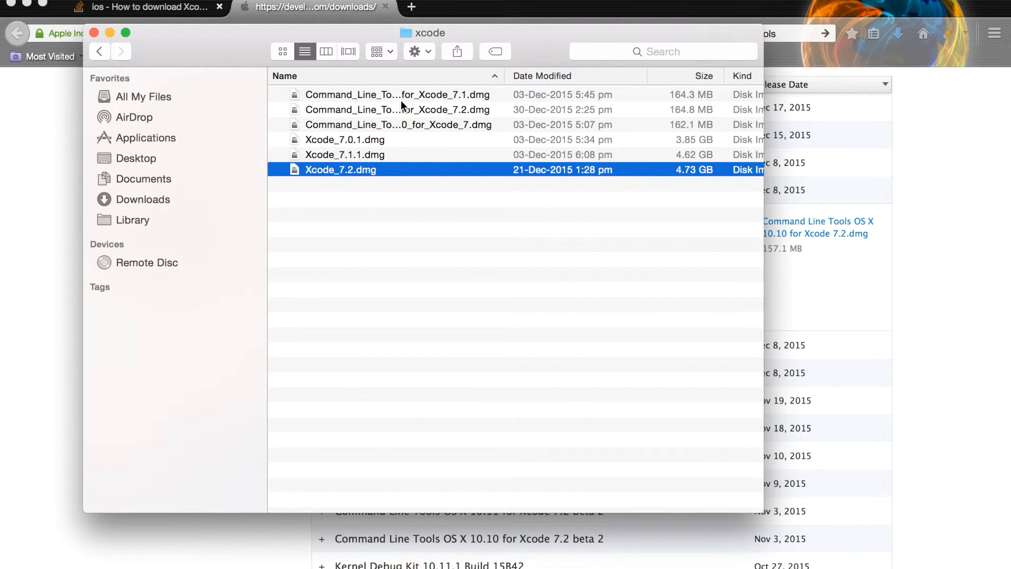
left_click(396, 109)
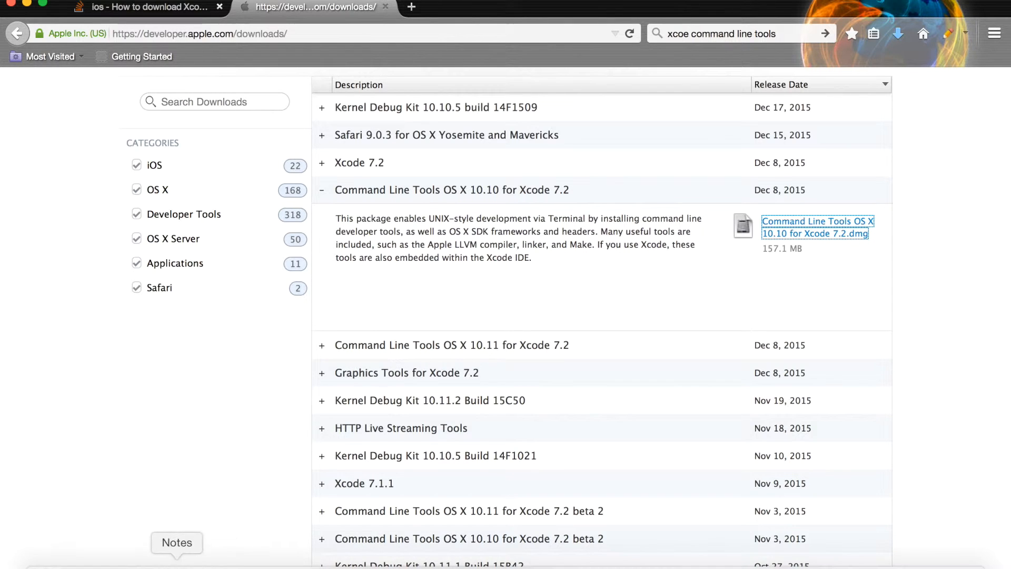
Bring up the note with the xcodebuild -showsdks and instruments -s devices commands.
left_click(177, 542)
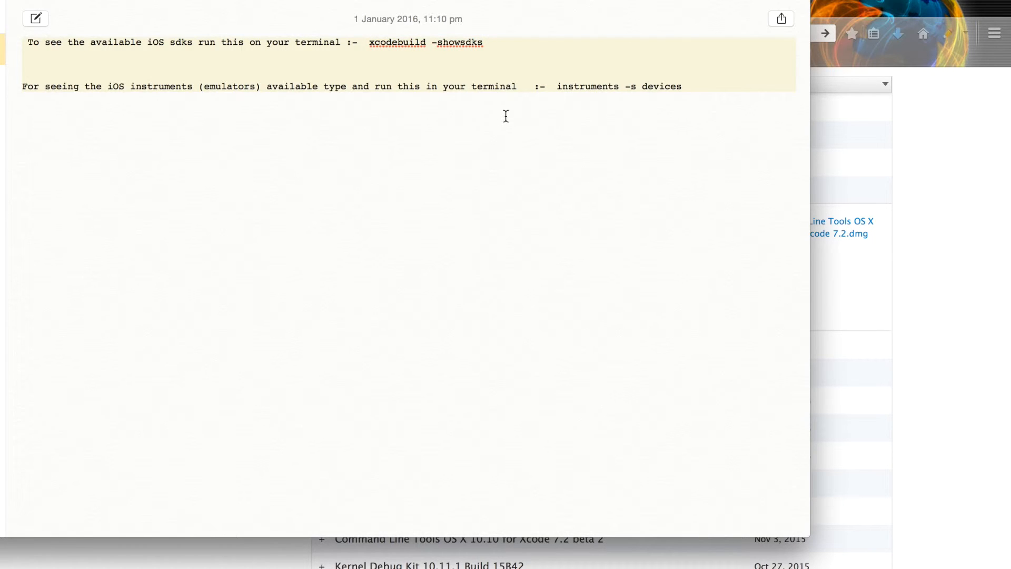
mouse_move(559, 86)
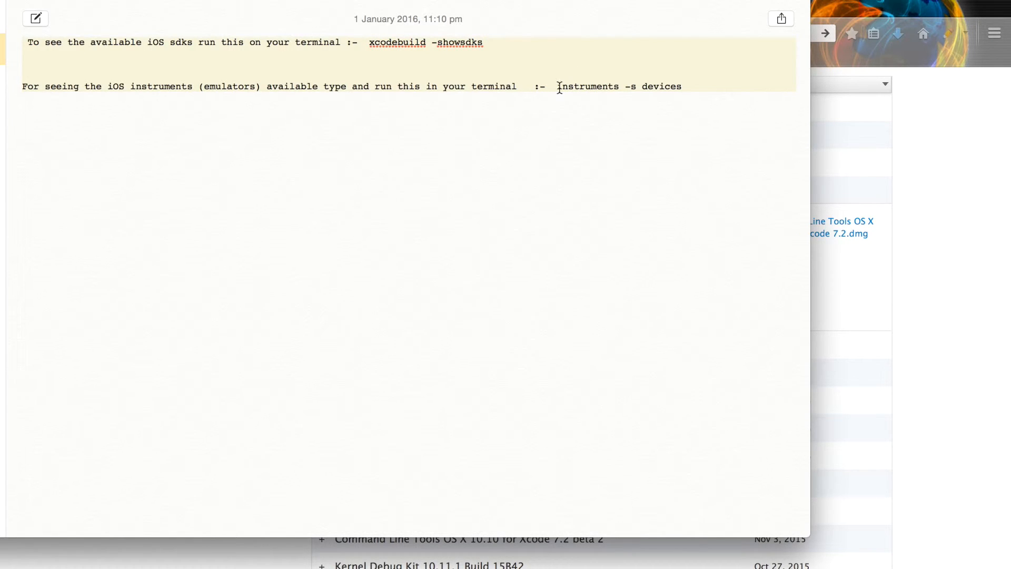